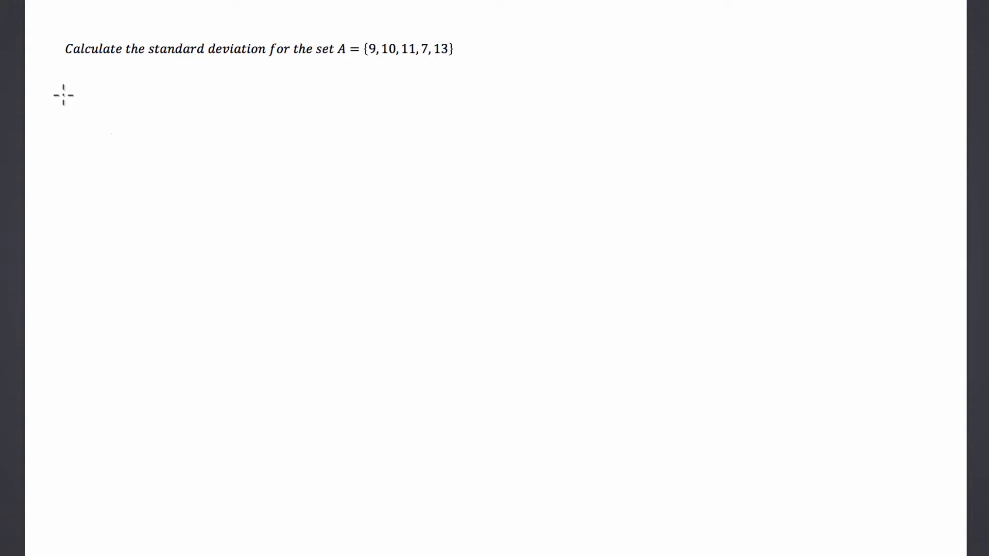
{"action": "mouse_move", "coordinate": [62, 108]}
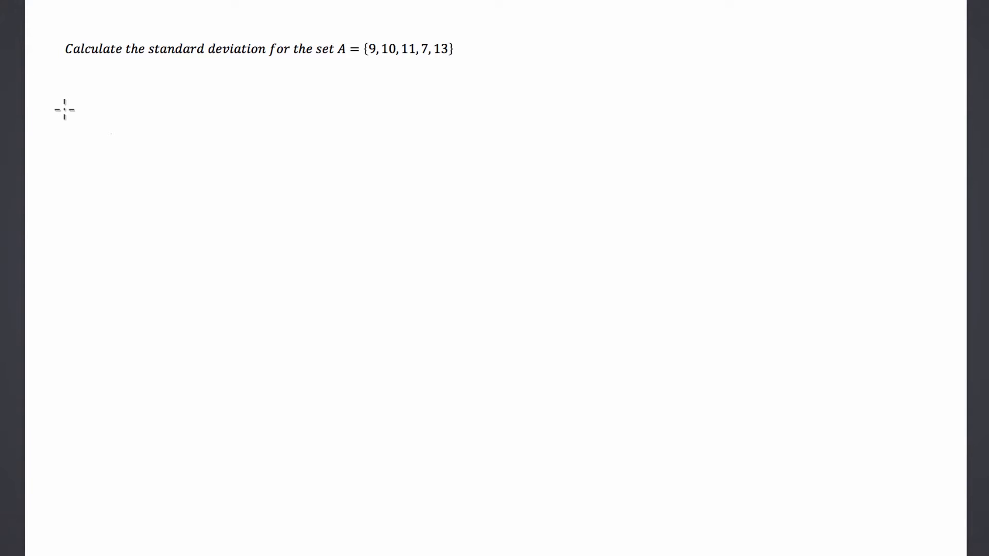
{"action": "mouse_move", "coordinate": [62, 115]}
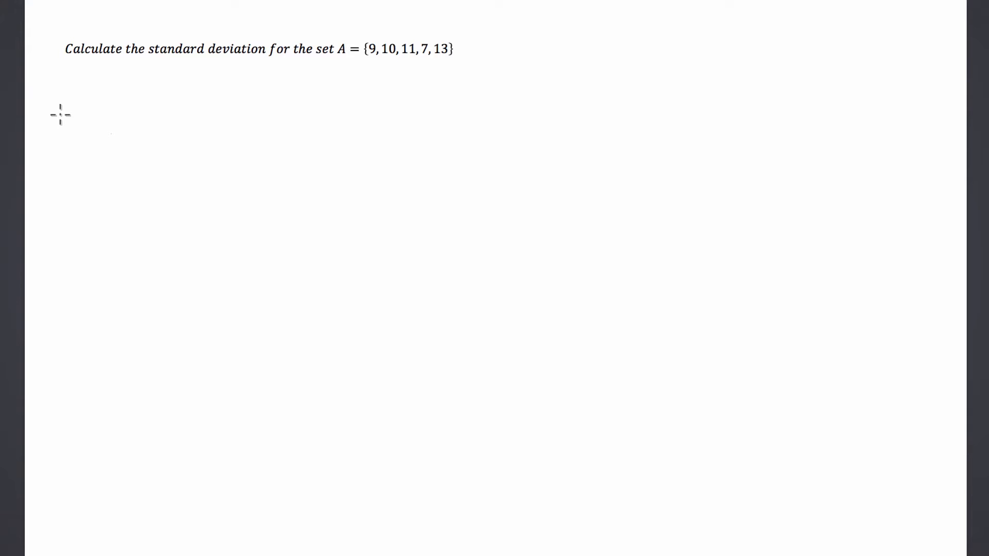
{"action": "mouse_move", "coordinate": [57, 119]}
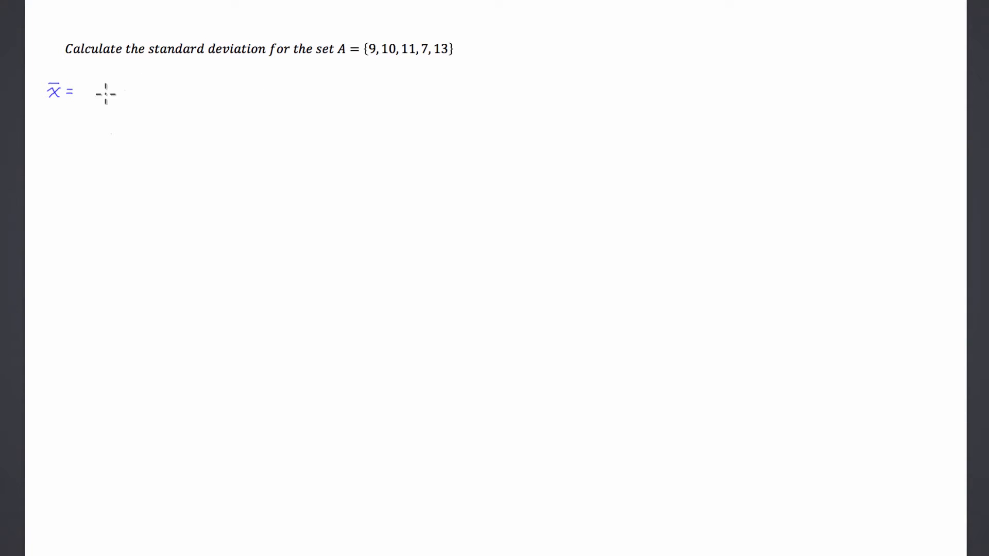
Write the mean as x̄ = 50/5 = 10.
{"action": "type", "text": "5"}
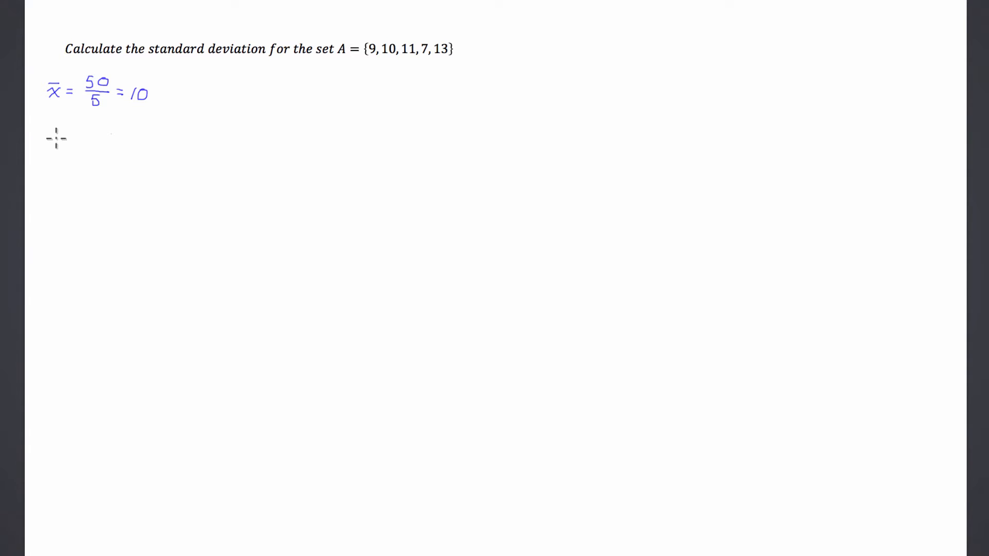
{"action": "mouse_move", "coordinate": [54, 144]}
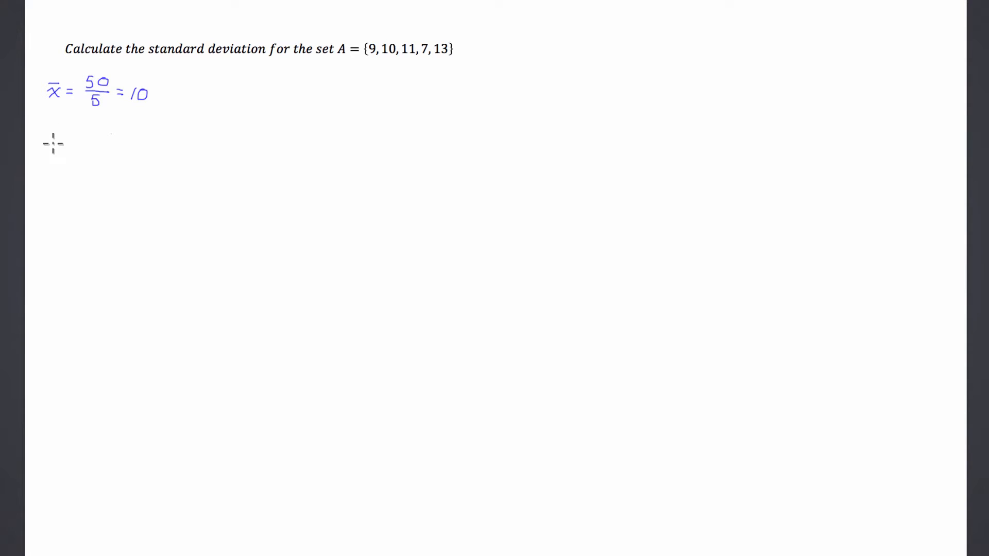
{"action": "mouse_move", "coordinate": [53, 148]}
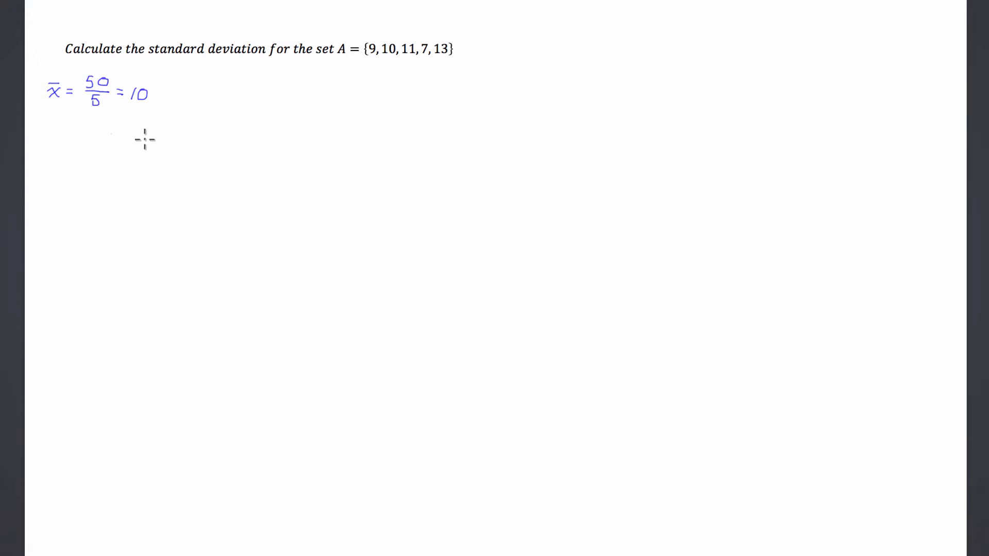
{"action": "mouse_move", "coordinate": [56, 136]}
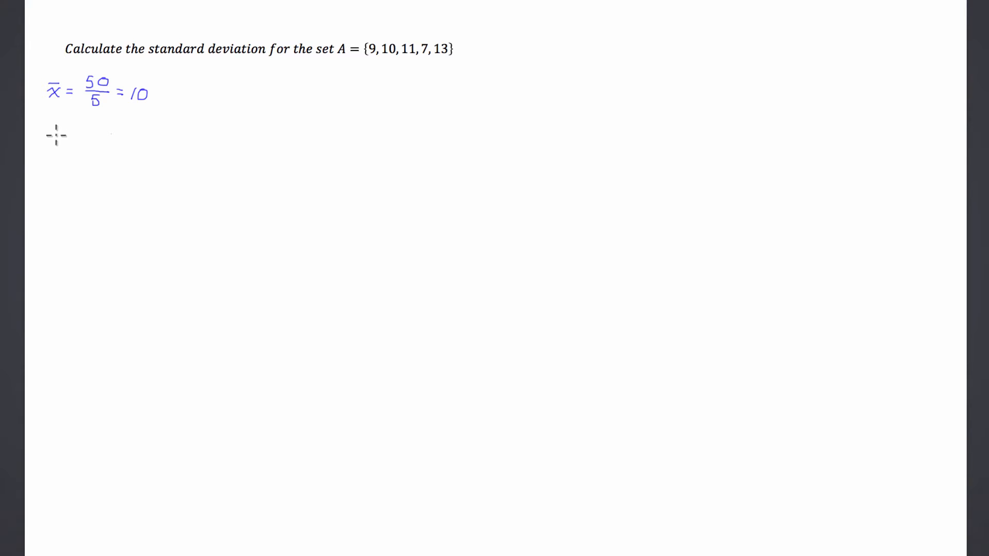
Handwrite Var(x) = (9−10)² + (10−10)² + on a new line below the mean.
{"action": "type", "text": "H"}
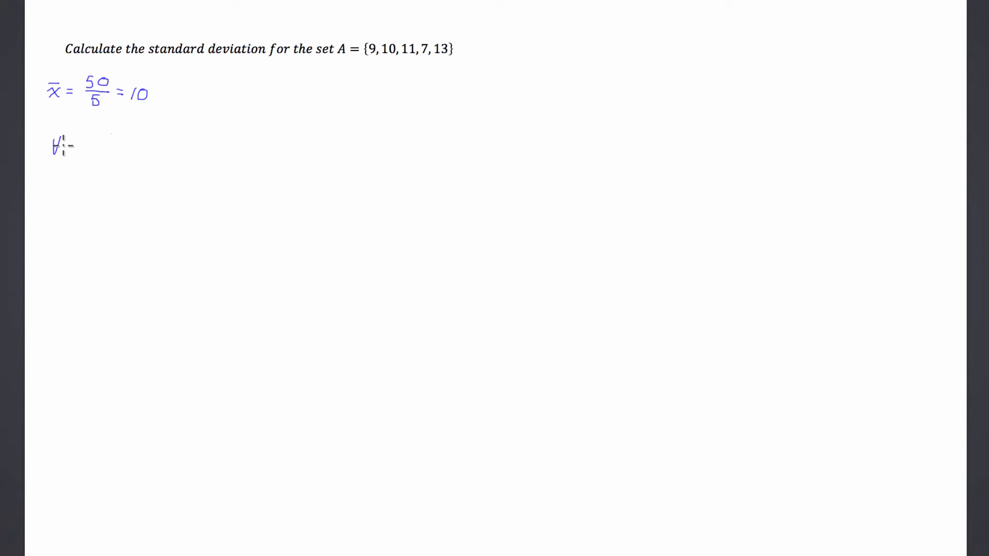
{"action": "type", "text": "Var="}
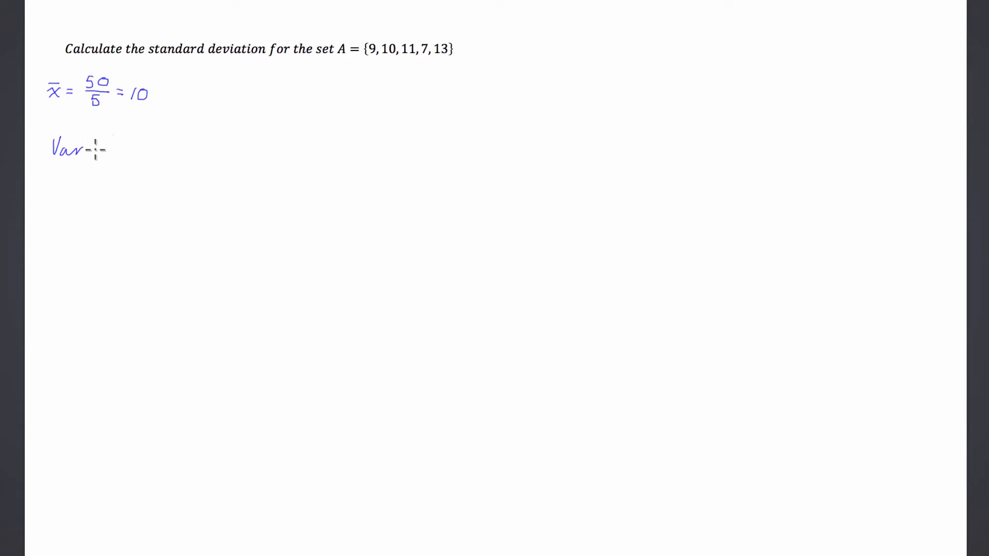
{"action": "type", "text": "(a"}
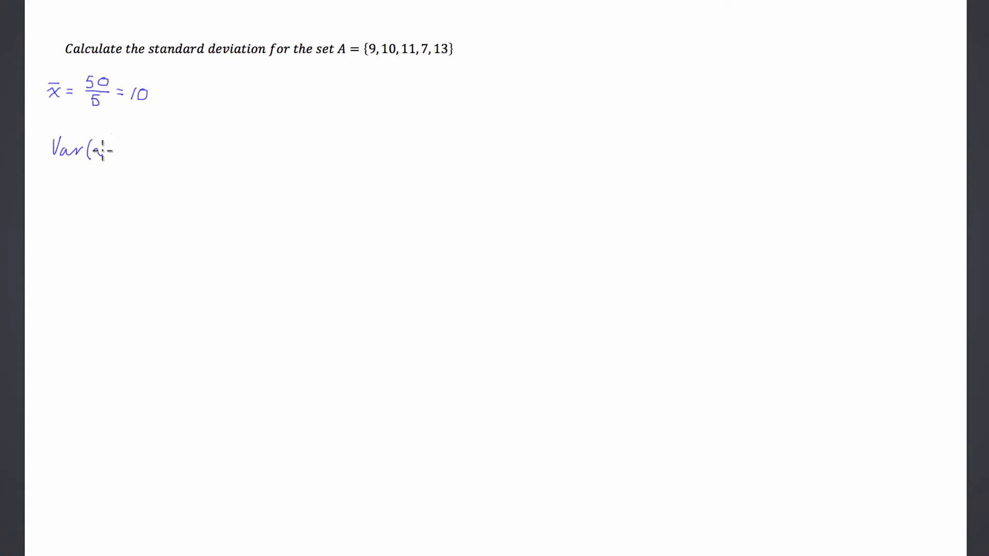
{"action": "type", "text": "x) = (9-10)^2 + (10 -"}
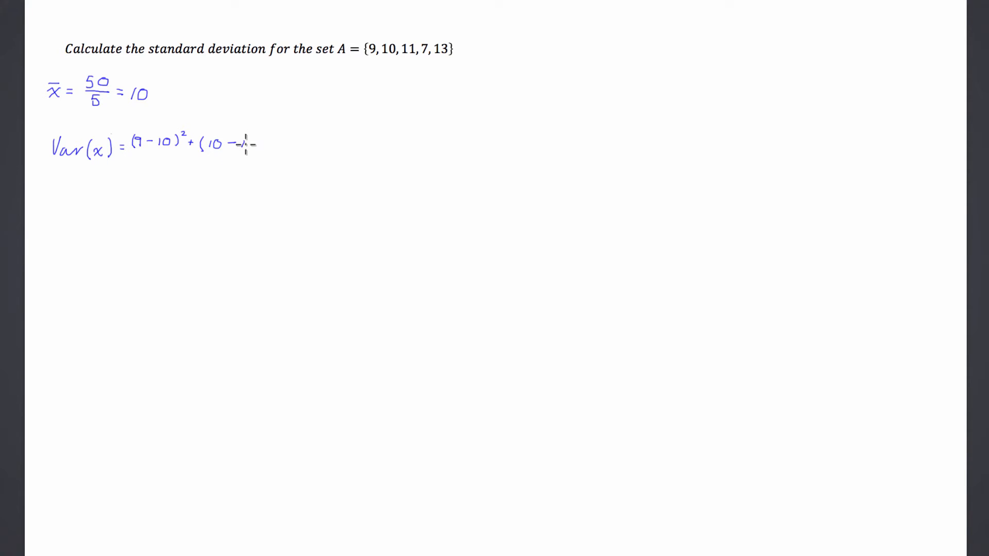
{"action": "type", "text": "10)²+"}
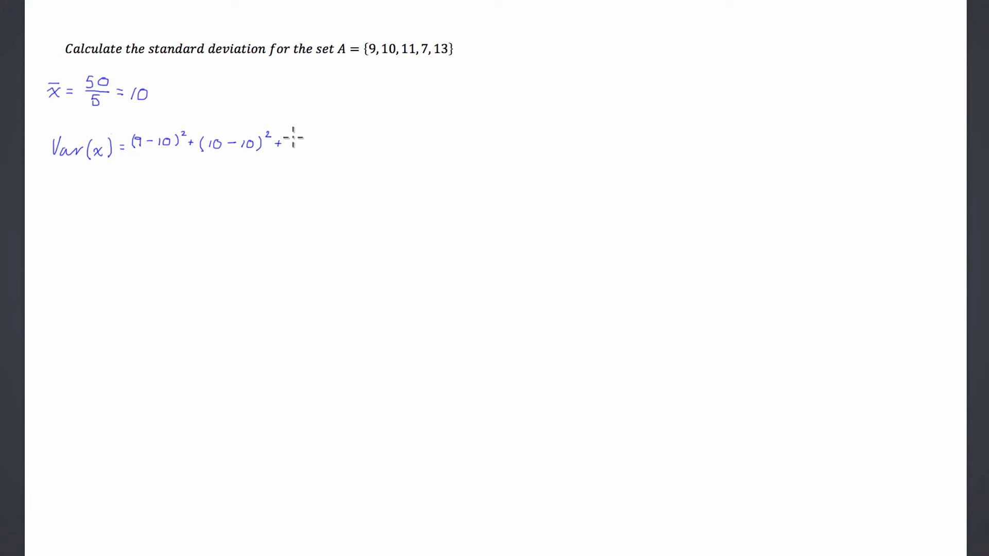
Add the remaining squared deviations (11−10)² + (7−10)² + (13−10)² to the variance sum.
{"action": "type", "text": "(7"}
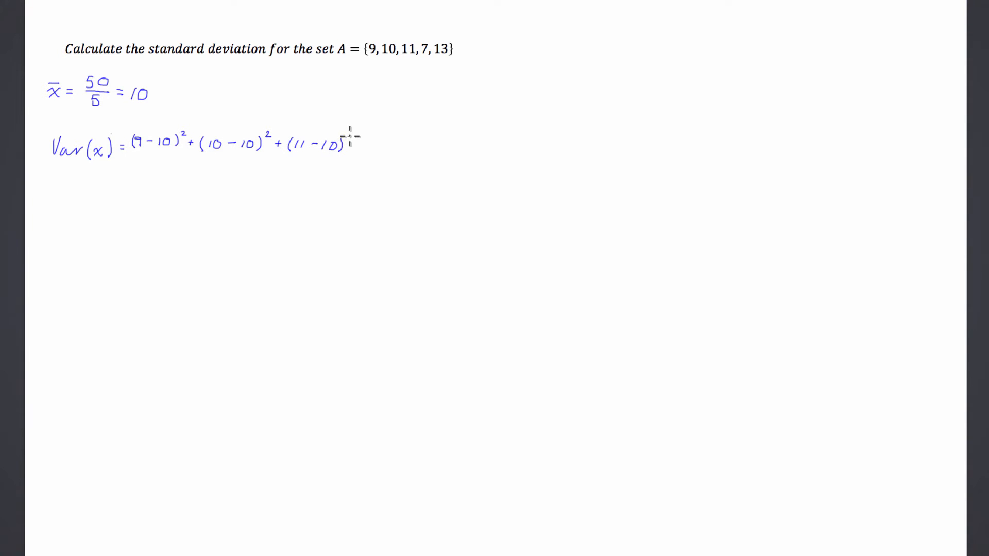
{"action": "type", "text": "2"}
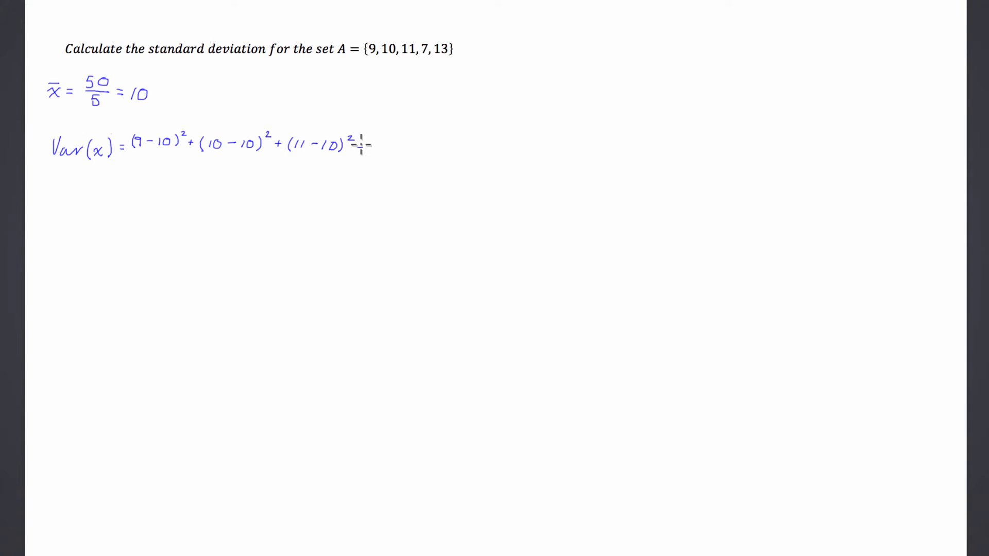
{"action": "type", "text": "+(7-10"}
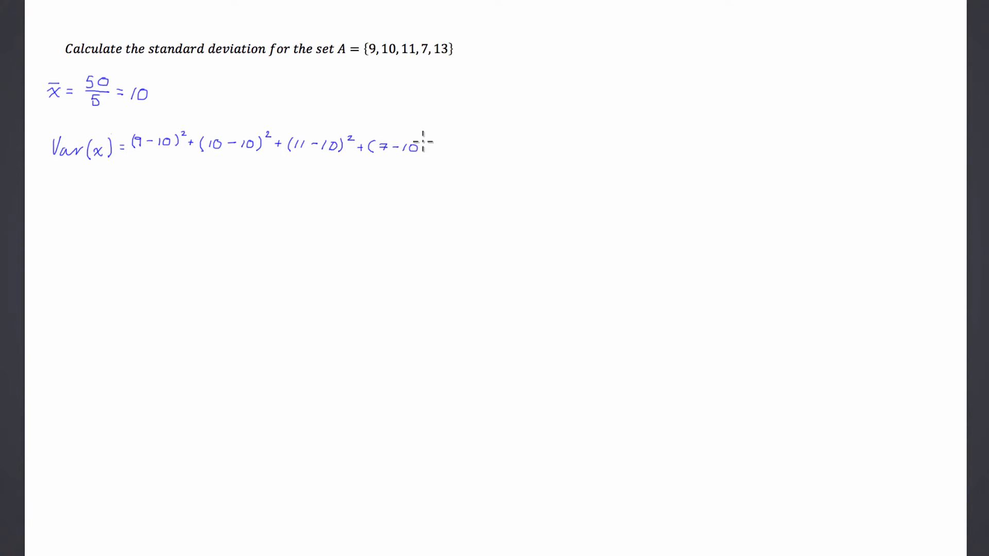
{"action": "type", "text": "2"}
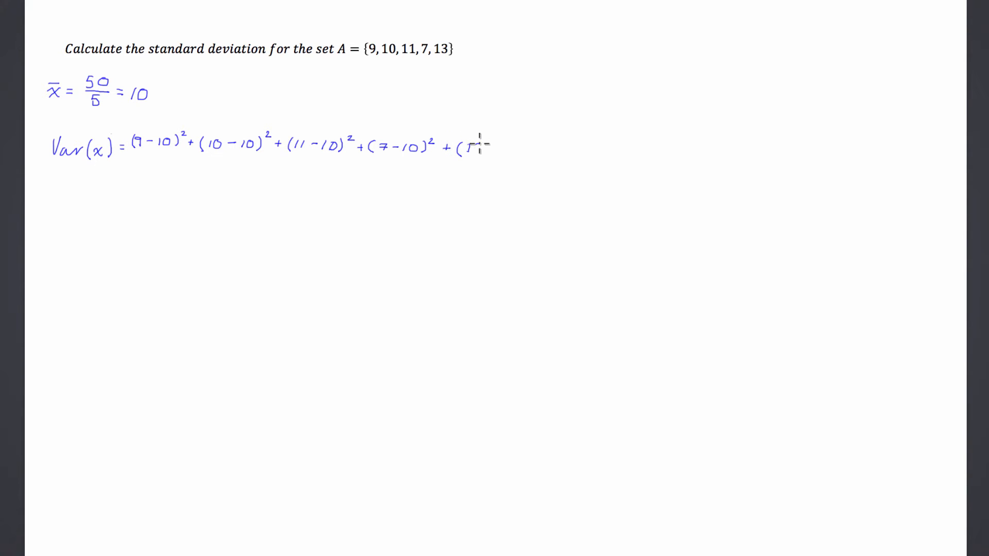
{"action": "type", "text": "13-10"}
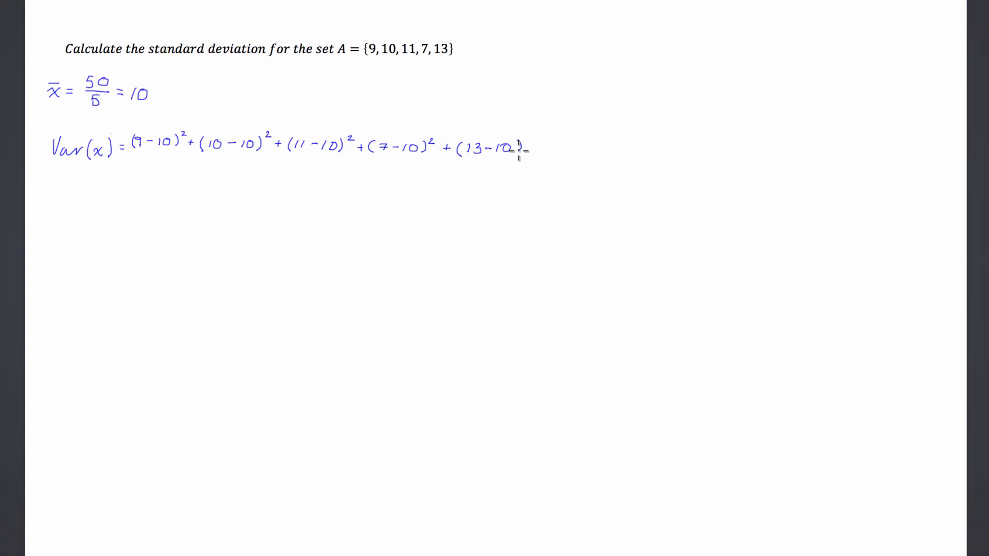
{"action": "type", "text": "2"}
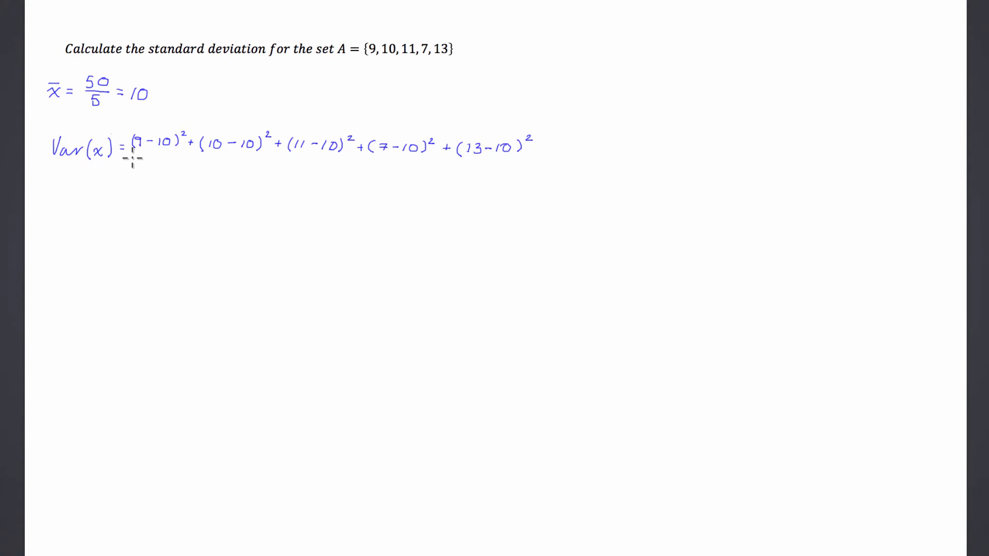
Draw the fraction bar under the squared terms and write = 1 + 0 + 1 + 9 + 9.
{"action": "left_click_drag", "start_coordinate": [130, 161], "coordinate": [183, 161]}
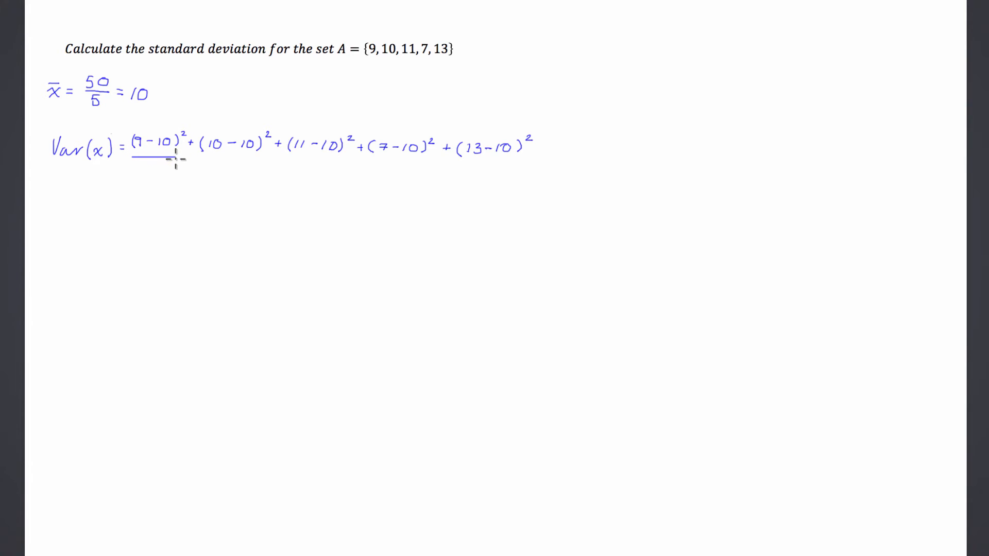
{"action": "left_click_drag", "start_coordinate": [177, 157], "coordinate": [505, 158]}
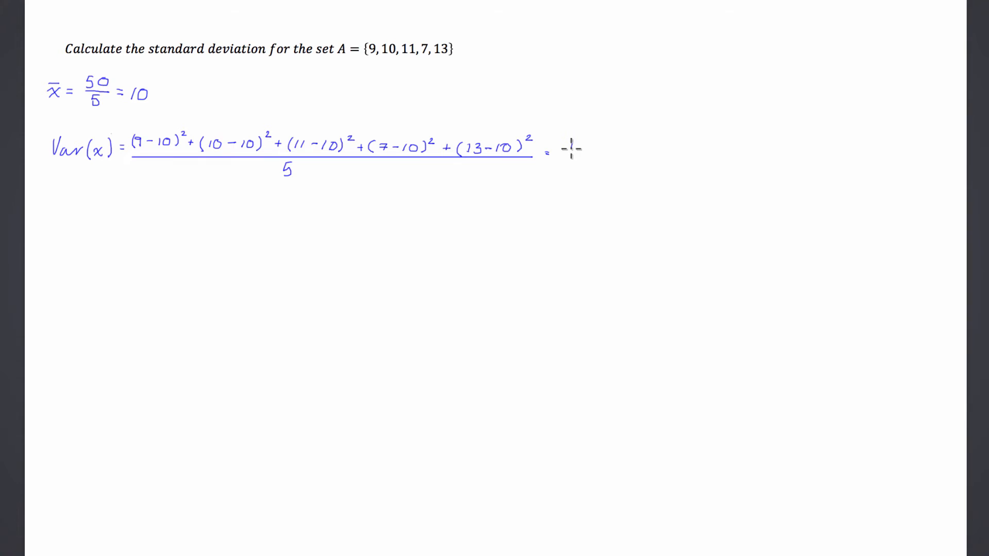
{"action": "type", "text": "1 + 0 + 1 +"}
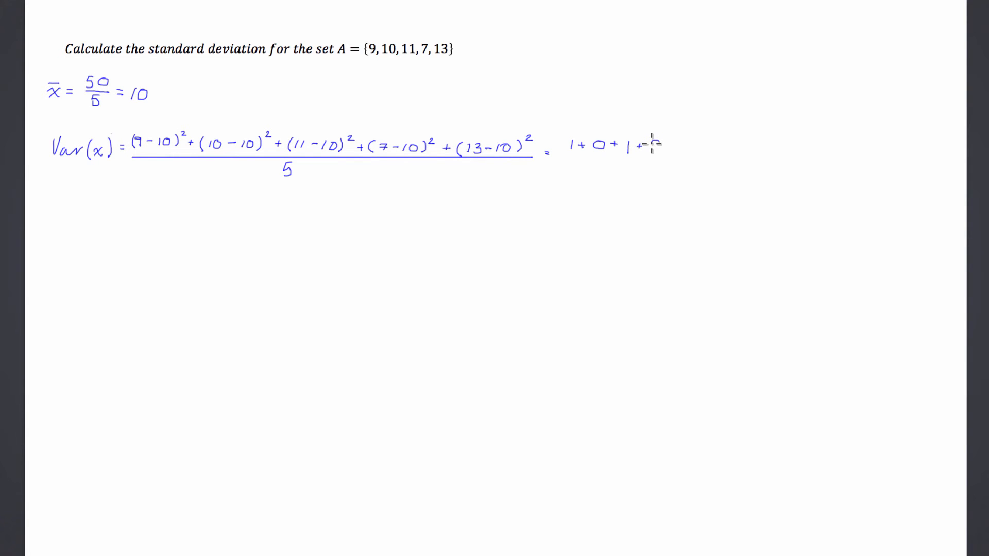
{"action": "type", "text": "9"}
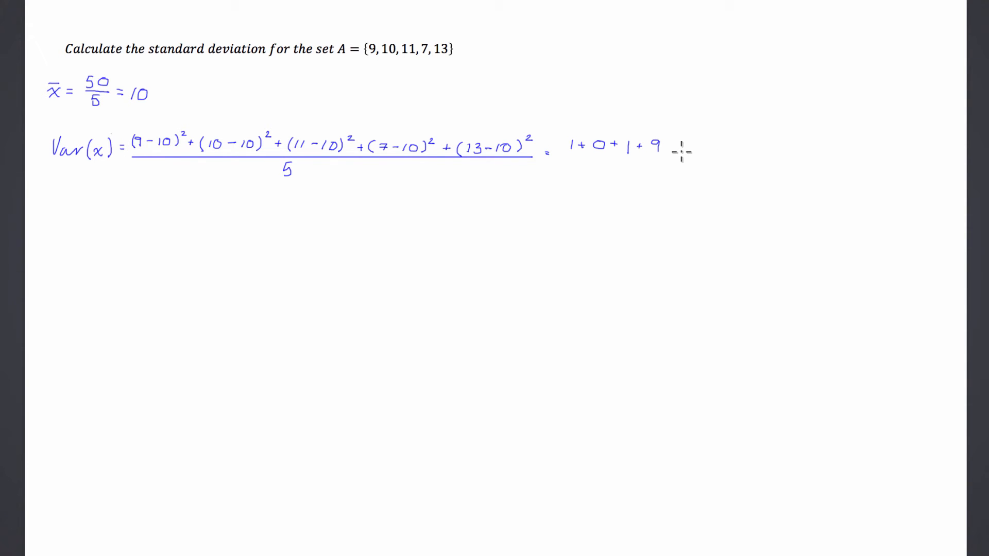
{"action": "mouse_move", "coordinate": [680, 155]}
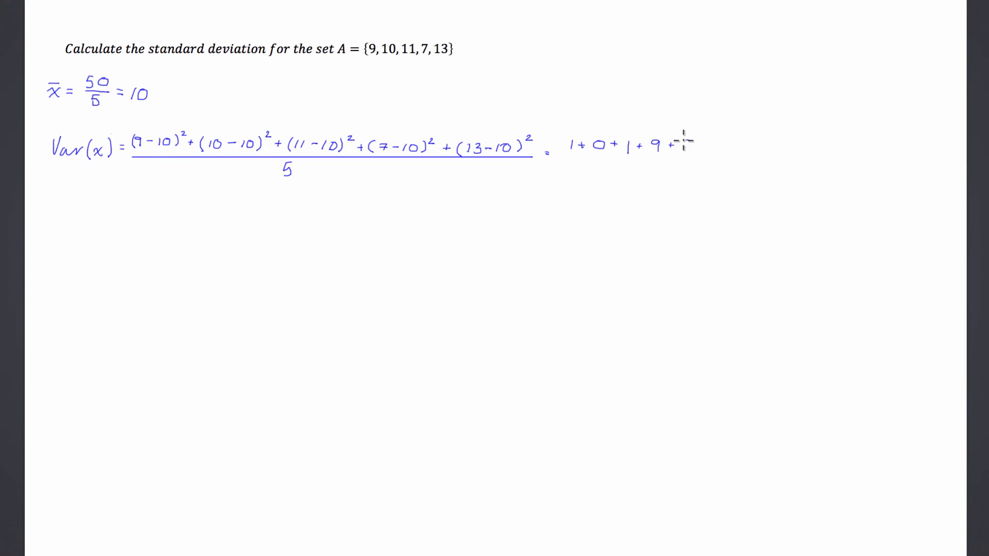
{"action": "type", "text": "+9"}
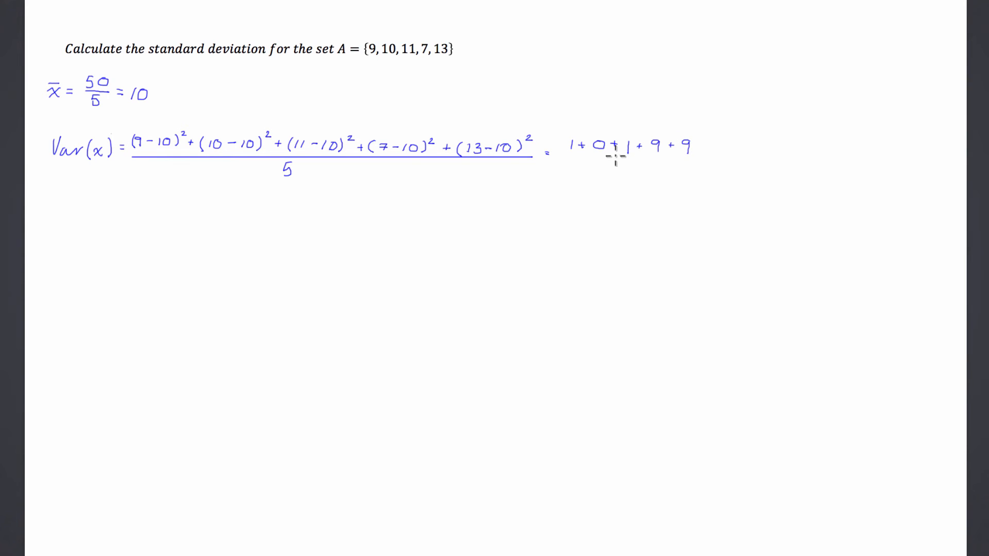
{"action": "mouse_move", "coordinate": [577, 161]}
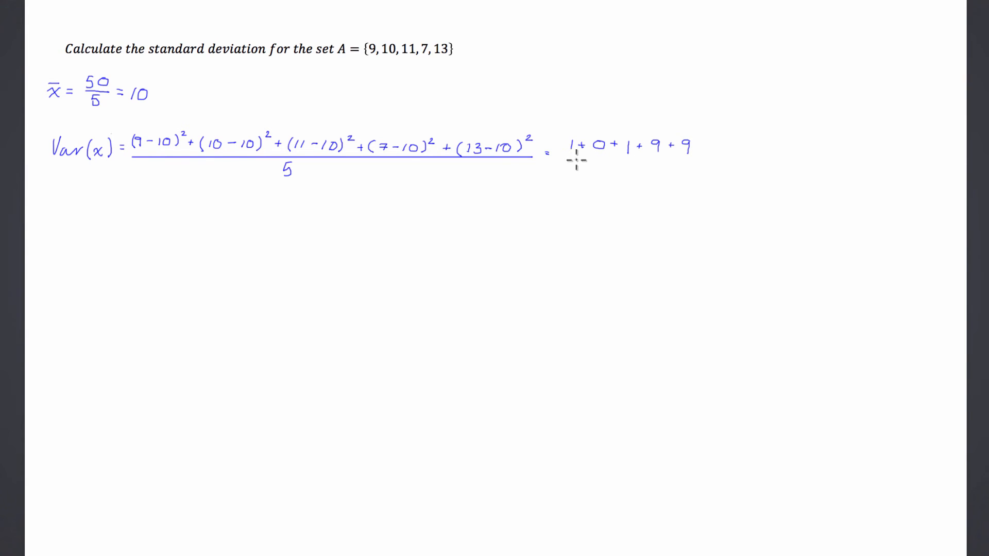
Divide the sum 1 + 0 + 1 + 9 + 9 by 5 and write the variance = 4.
{"action": "left_click_drag", "start_coordinate": [568, 157], "coordinate": [687, 157]}
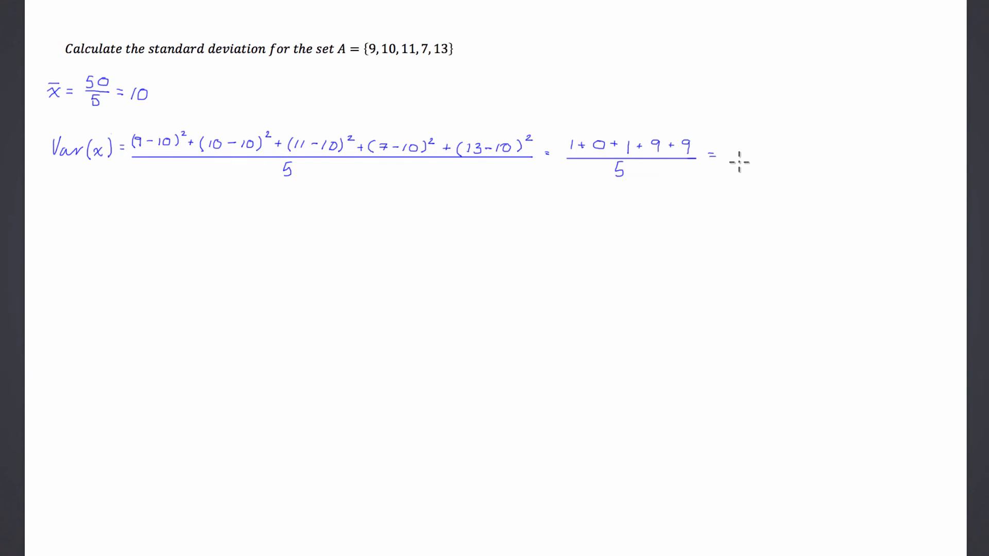
{"action": "type", "text": "4"}
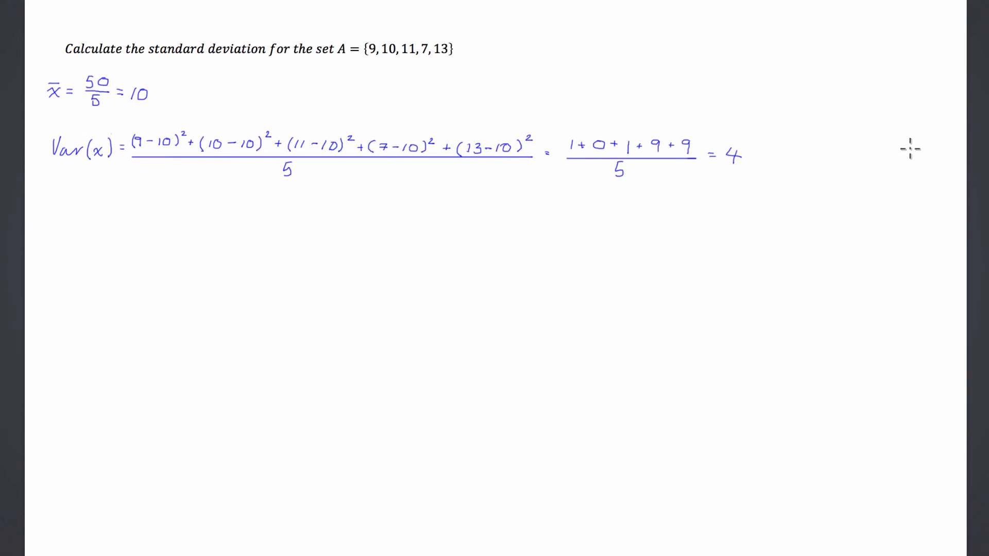
{"action": "mouse_move", "coordinate": [404, 140]}
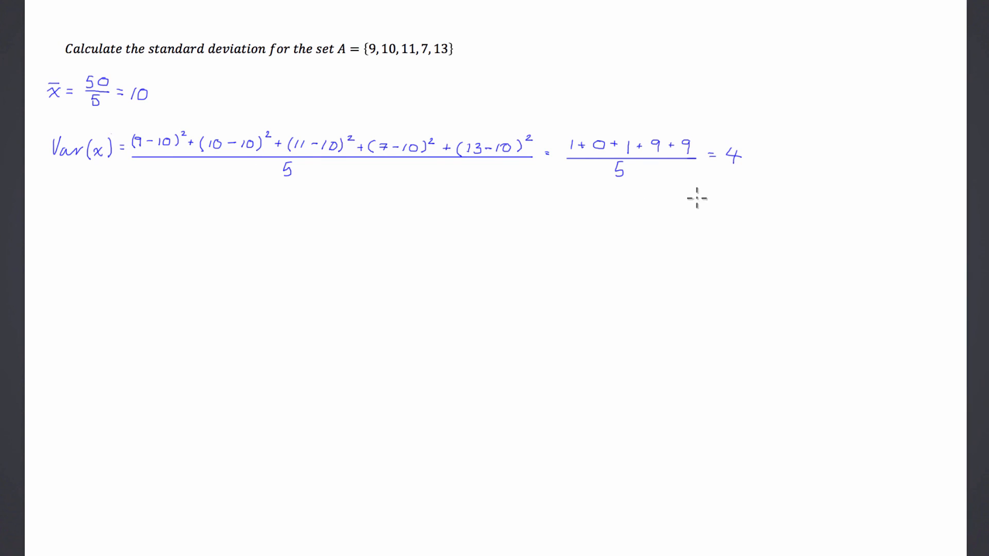
{"action": "mouse_move", "coordinate": [769, 153]}
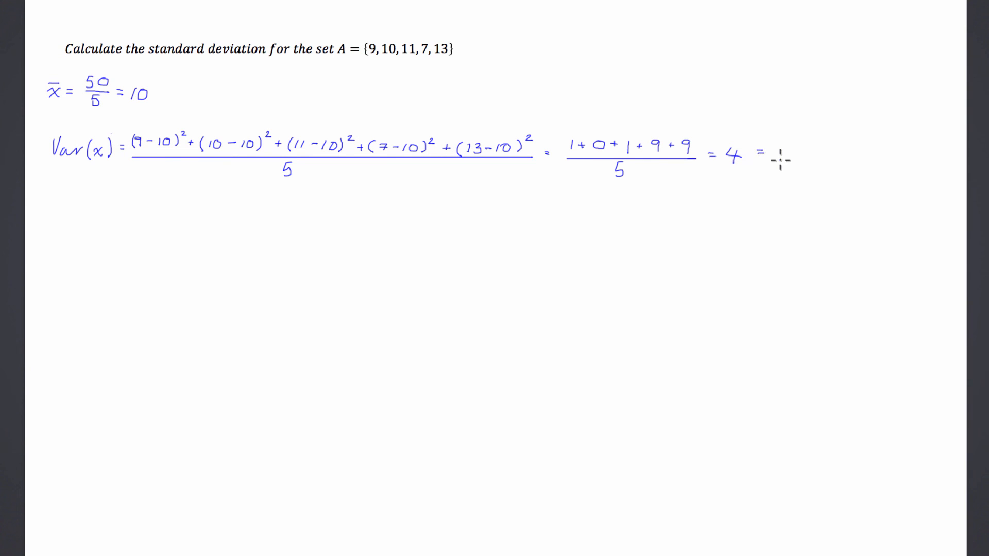
Write = σ² after the variance value 4.
{"action": "type", "text": "4"}
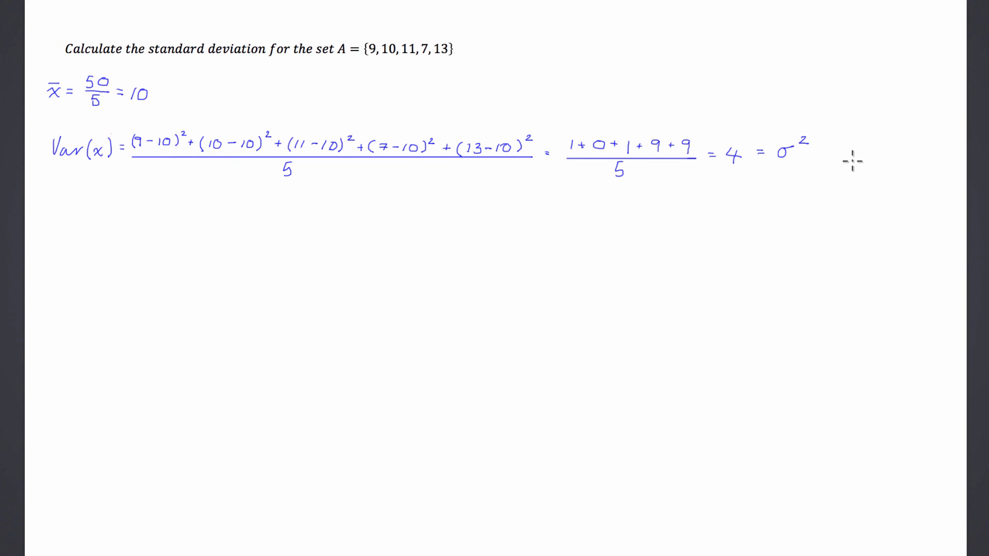
{"action": "mouse_move", "coordinate": [71, 227]}
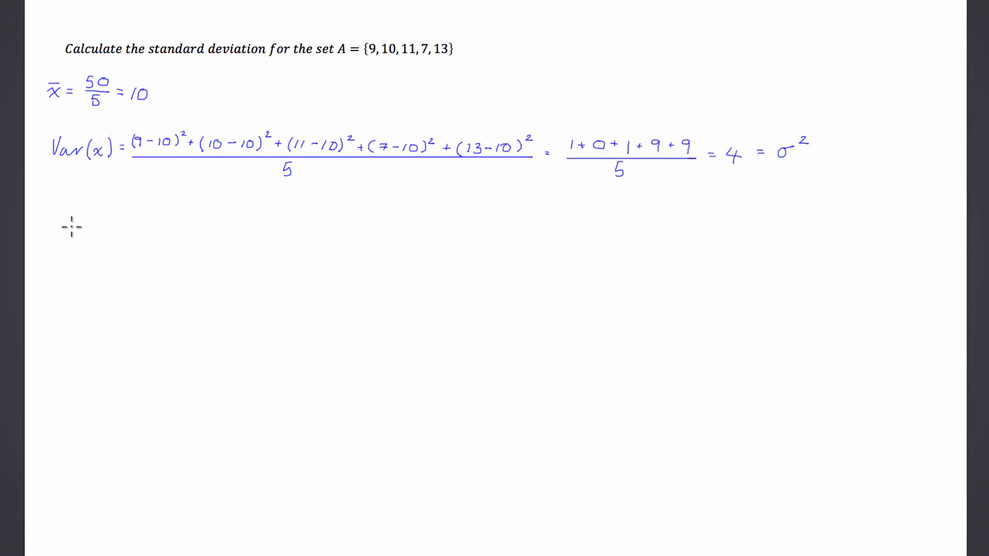
{"action": "mouse_move", "coordinate": [68, 205]}
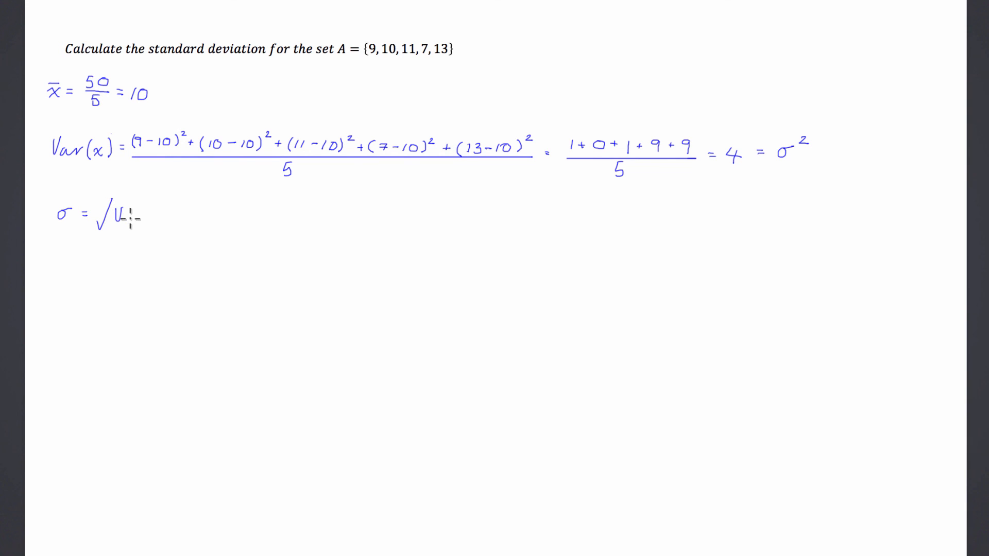
Handwrite σ = √Var(x) = √4 = 2 on a new line below the variance.
{"action": "type", "text": "Var"}
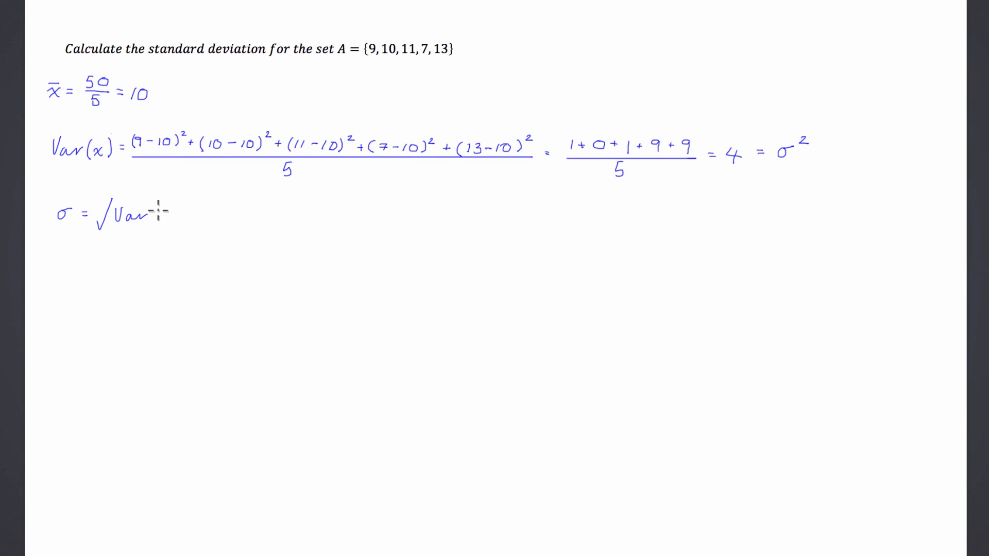
{"action": "type", "text": "(x) = √"}
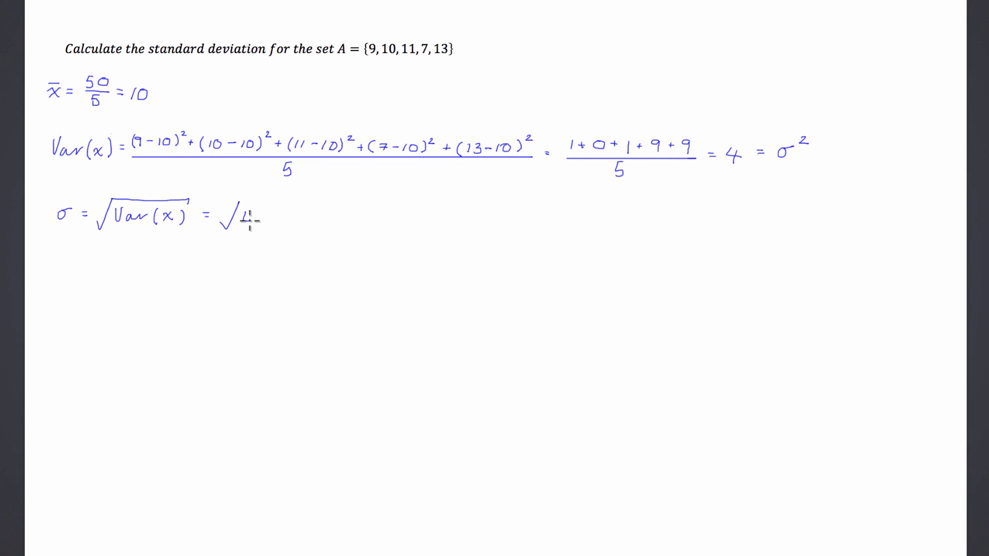
{"action": "type", "text": "4"}
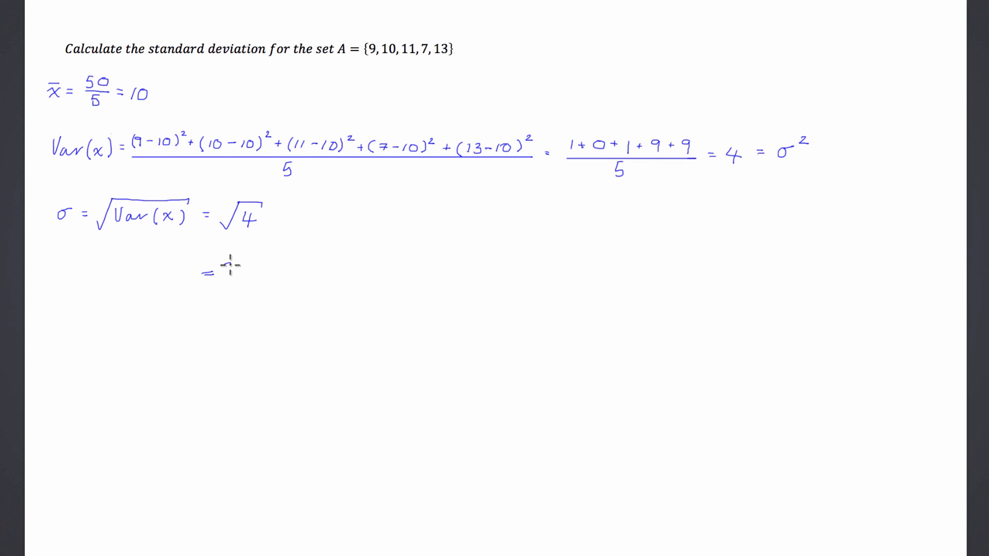
{"action": "type", "text": "2"}
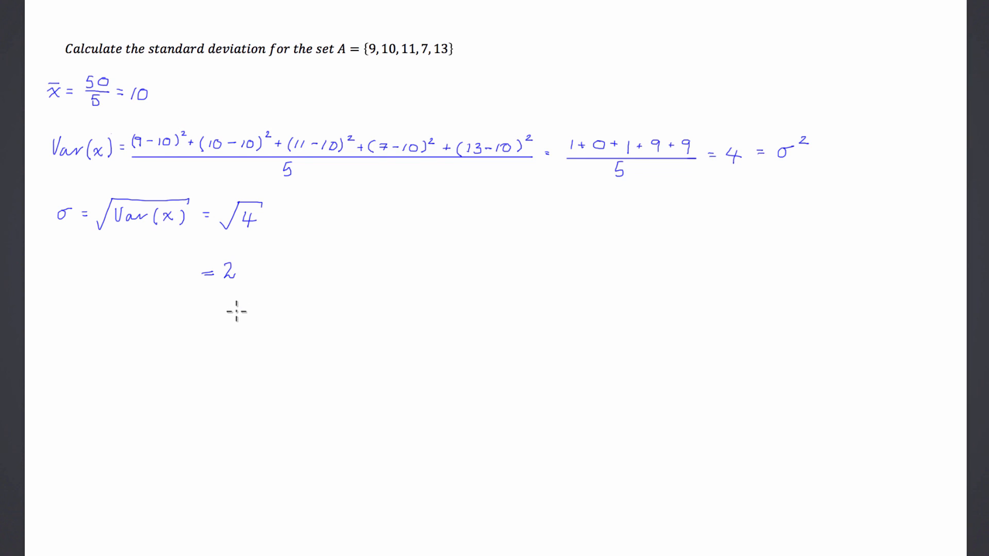
{"action": "mouse_move", "coordinate": [357, 24]}
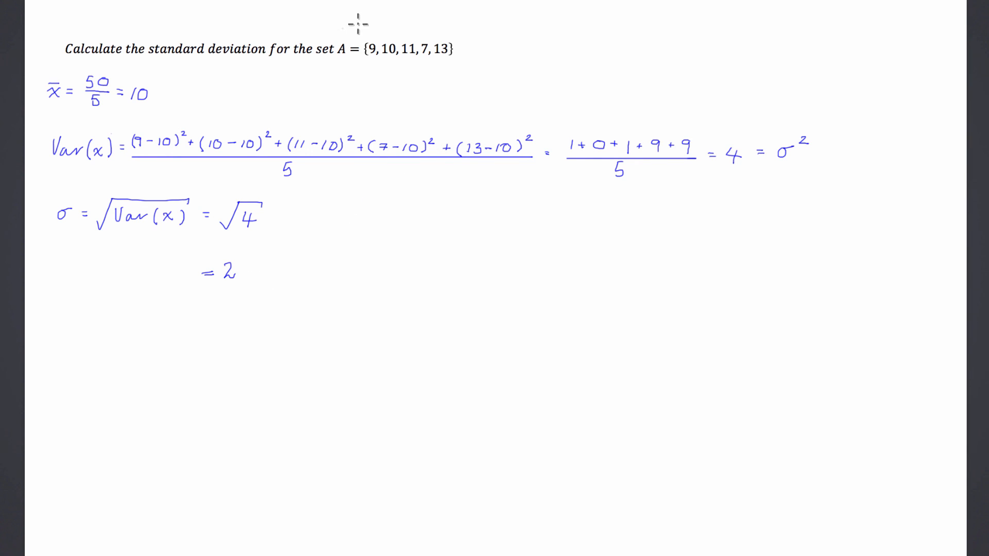
{"action": "mouse_move", "coordinate": [372, 103]}
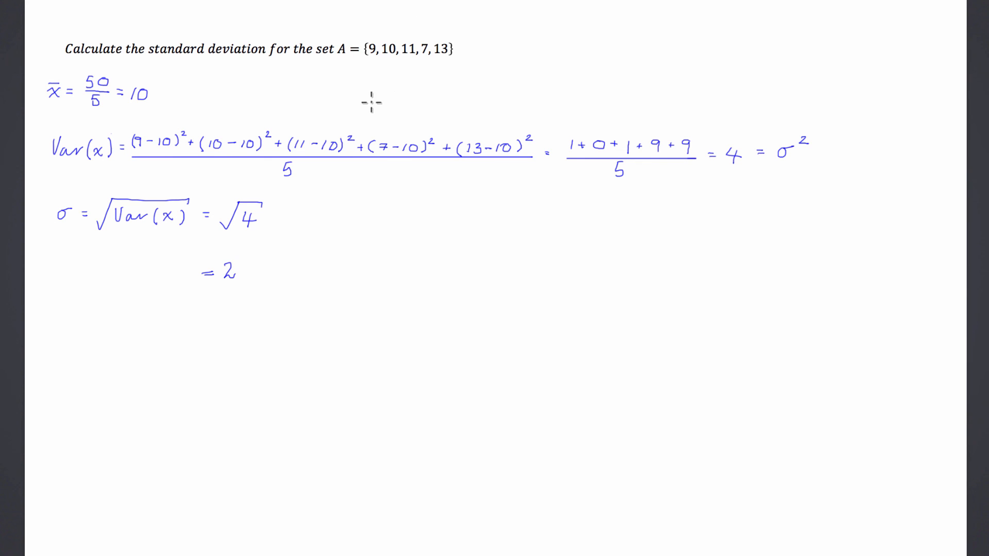
{"action": "mouse_move", "coordinate": [280, 266]}
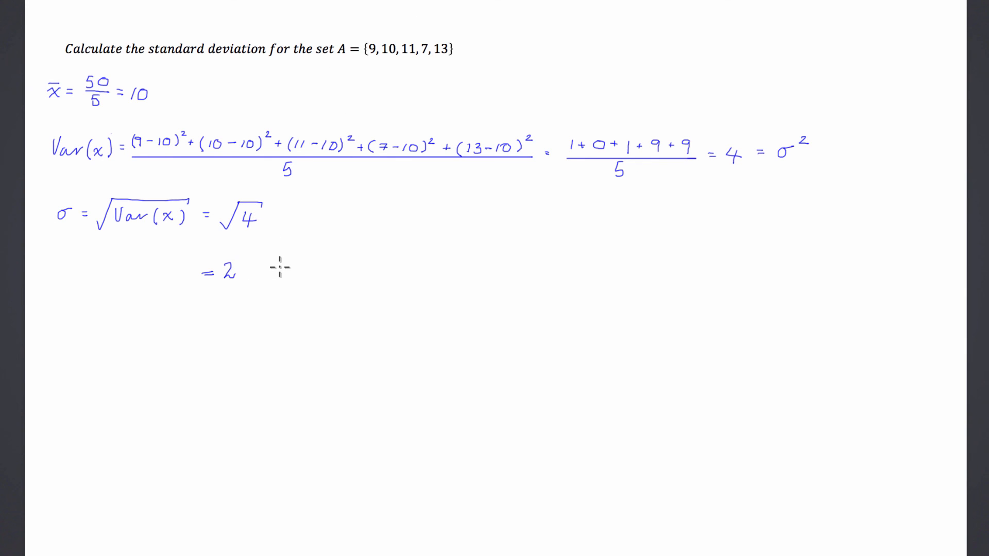